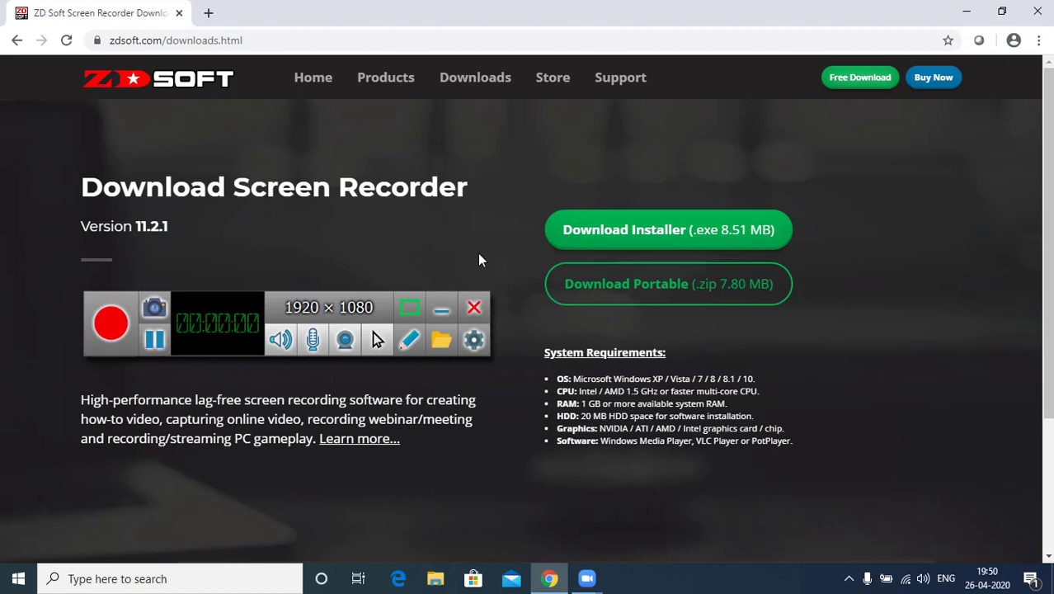
- Download the SRSetup.exe installer (8.51 MB) and save it to the Desktop
left_click(668, 229)
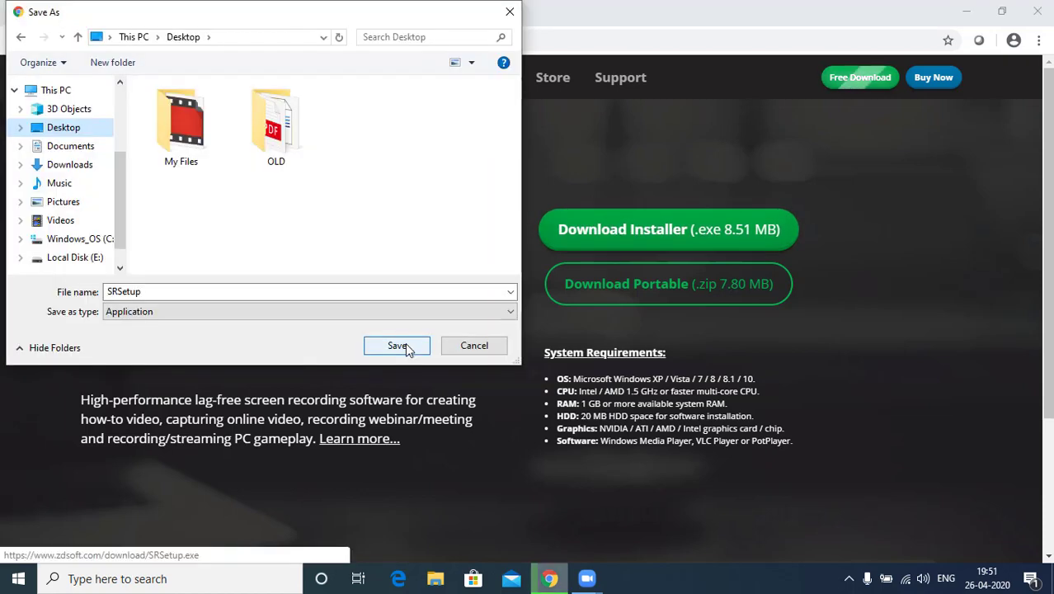
left_click(396, 347)
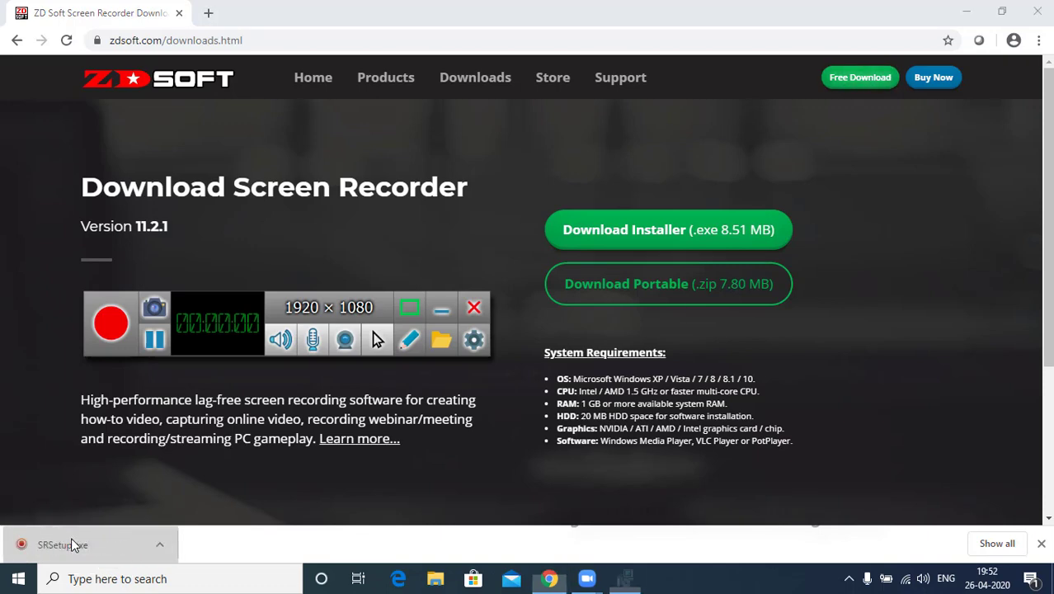
- Run SRSetup.exe from Chrome's download bar and proceed through the setup wizard's welcome page
left_click(57, 543)
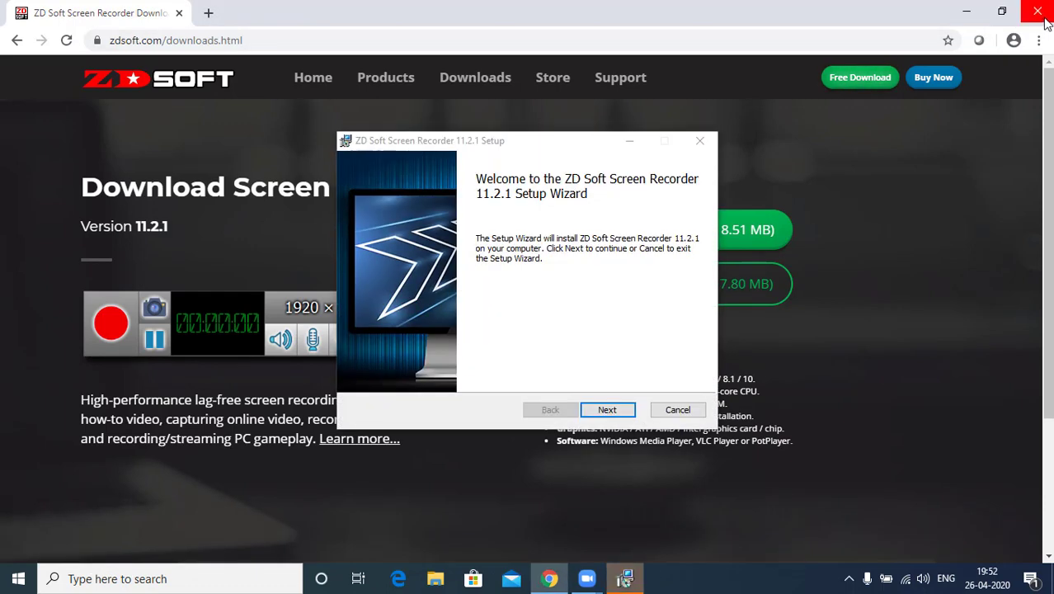
left_click(607, 409)
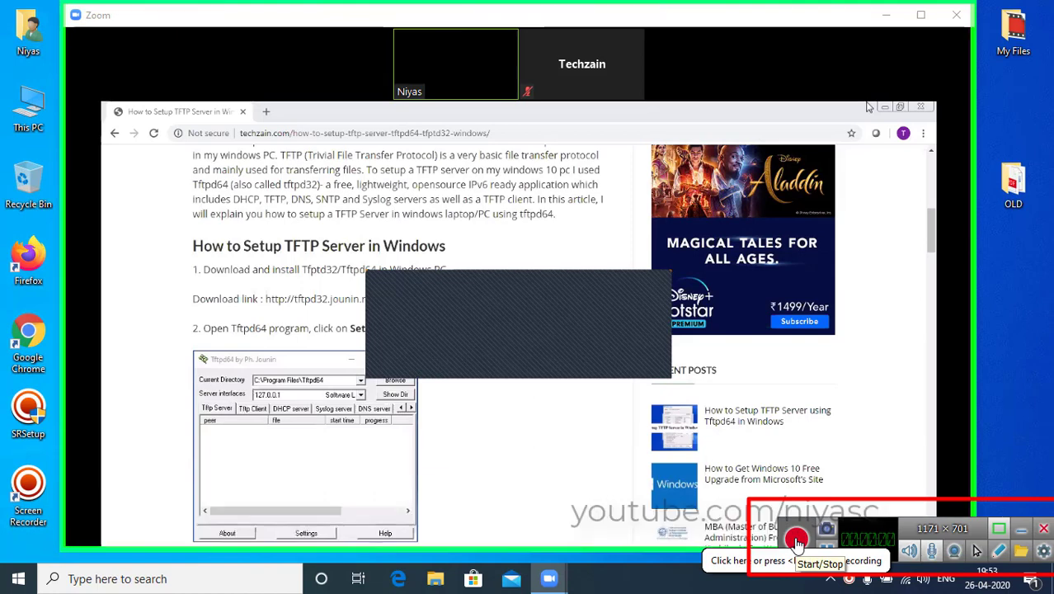
- Start and stop recording the Zoom meeting, capturing the 22-second Rec 0001 clip
left_click(775, 554)
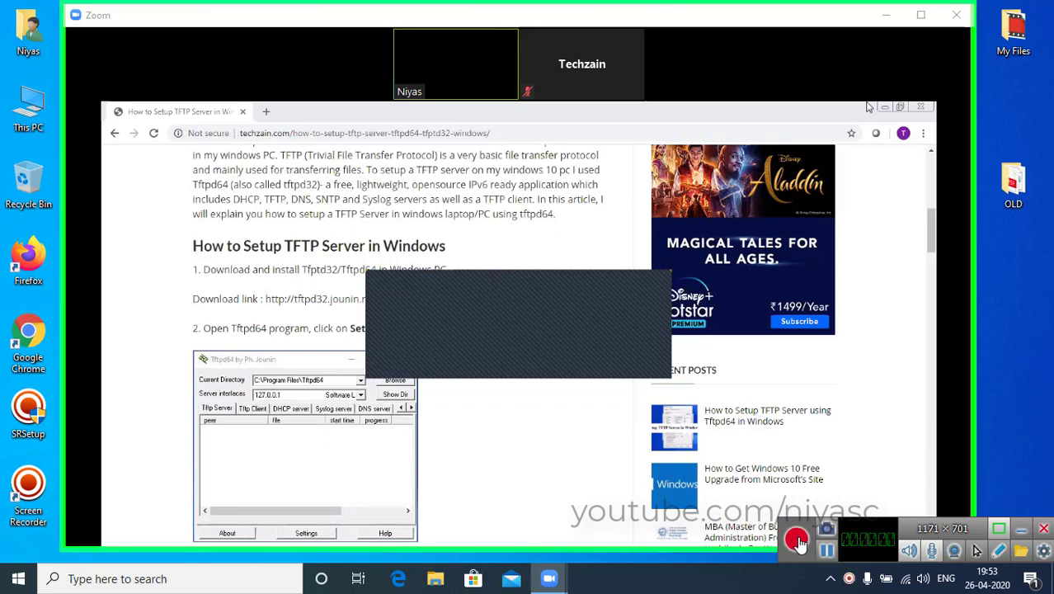
left_click(814, 540)
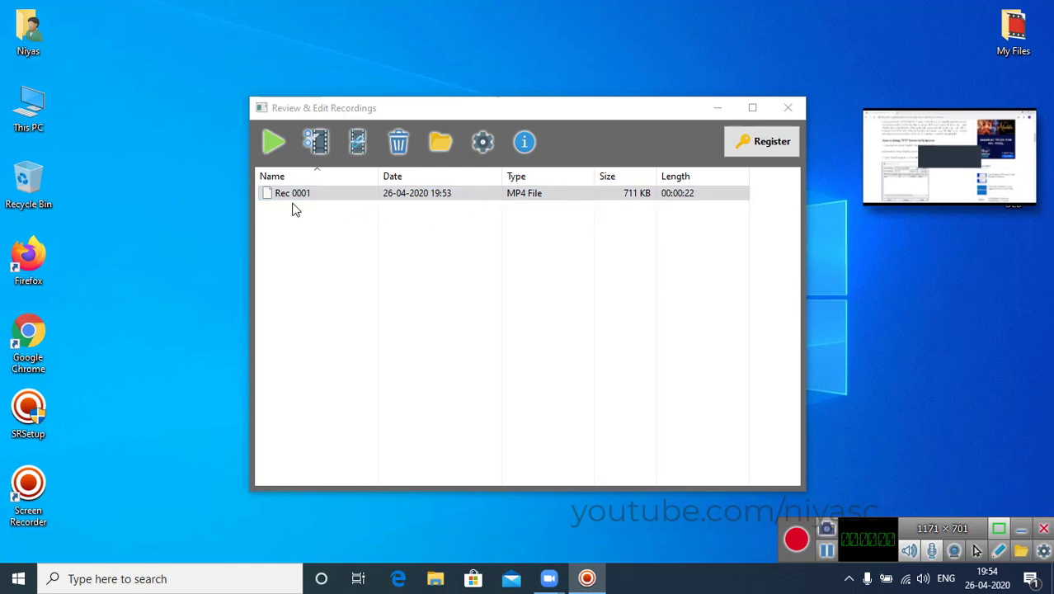
- Select Rec 0001 in Review & Edit Recordings and show it in Users > user > Videos
left_click(317, 193)
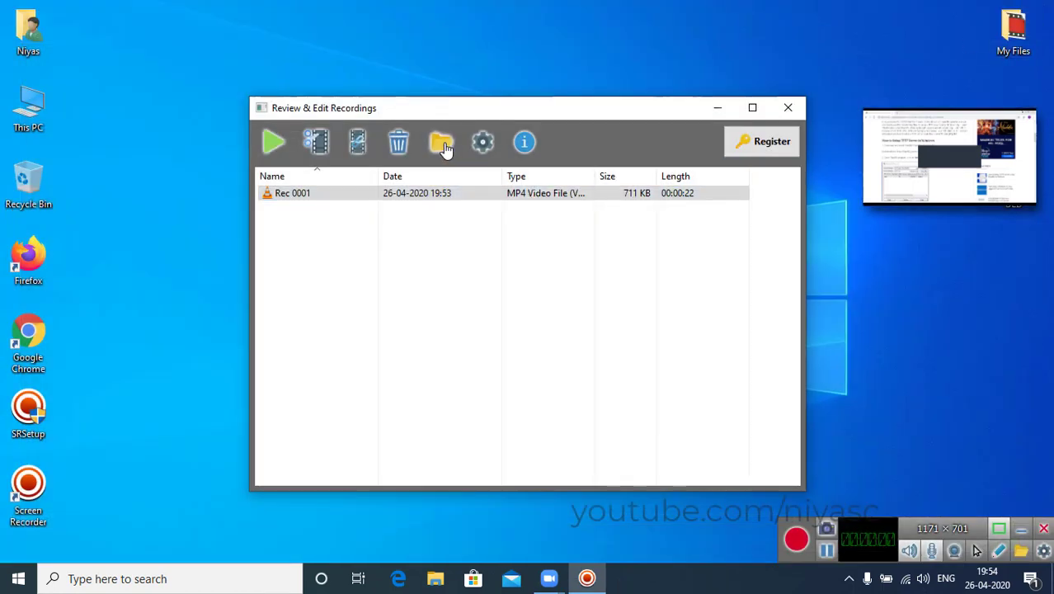
left_click(442, 141)
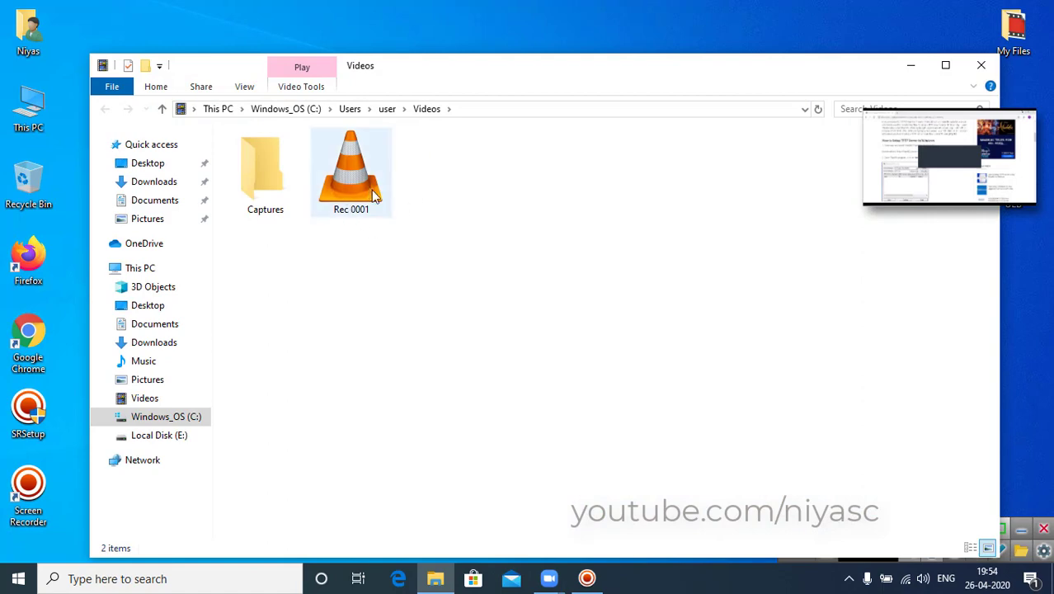
mouse_move(359, 198)
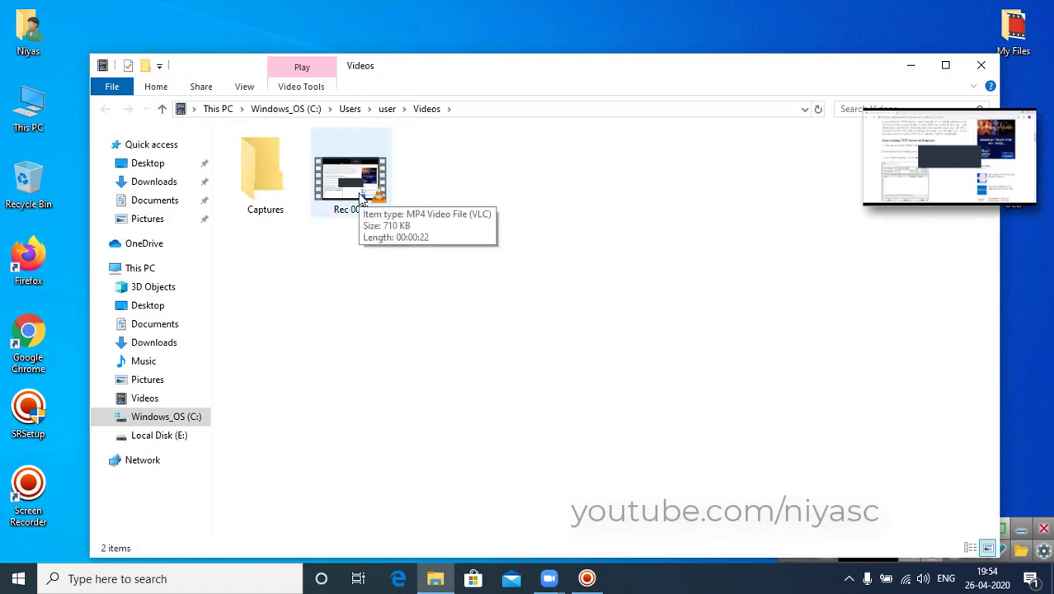